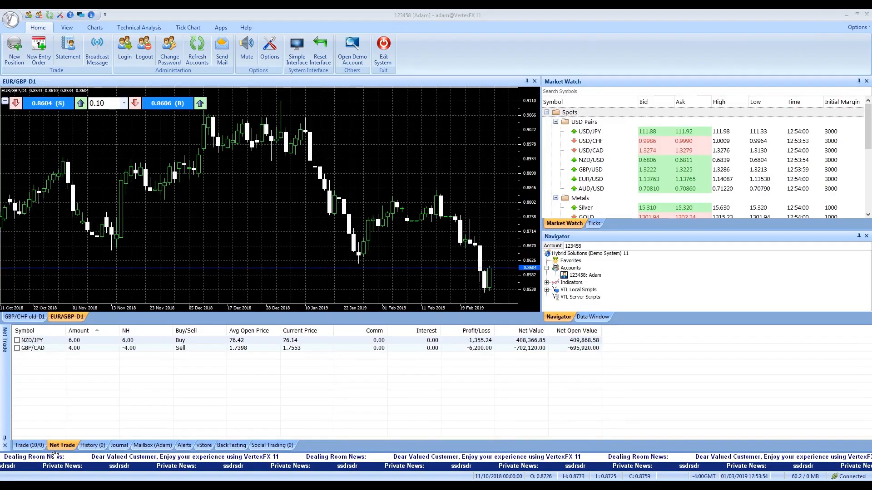
Open the One Click Trading window for EUR/CHF from Market Watch
click(32, 340)
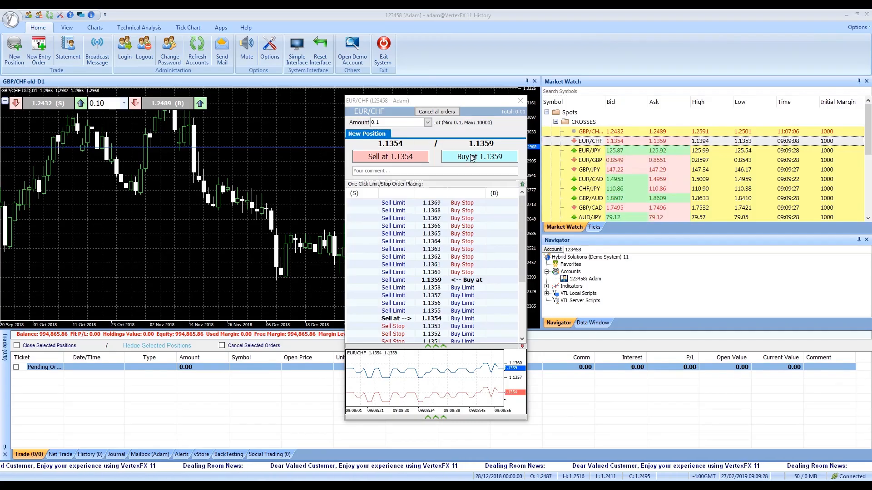
Buy and sell 0.10 EUR/CHF at market, and place a 1.1341 buy limit
click(479, 156)
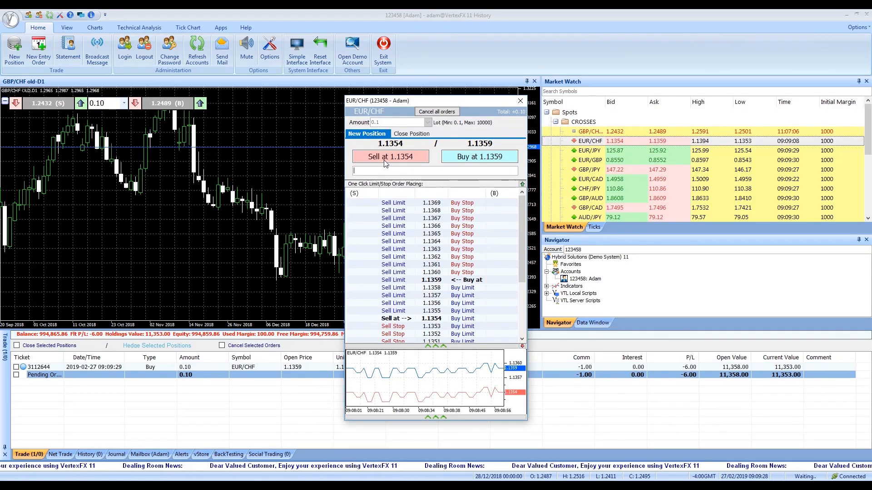
click(391, 156)
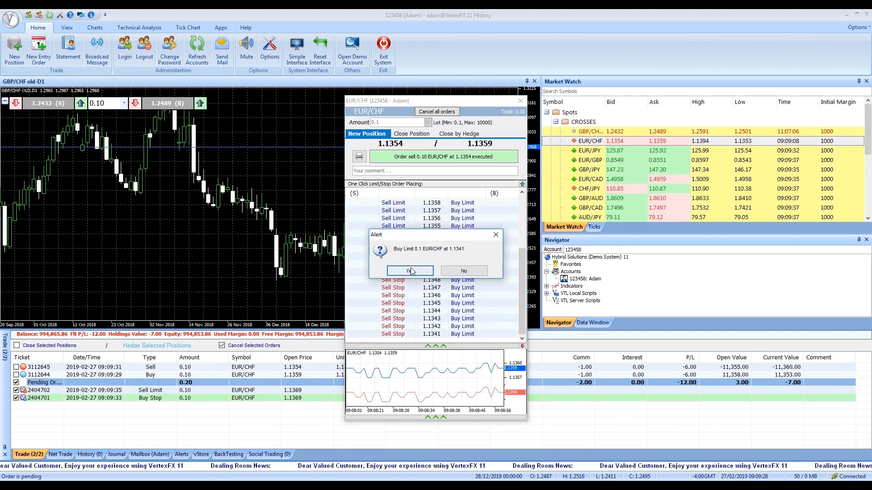
click(409, 272)
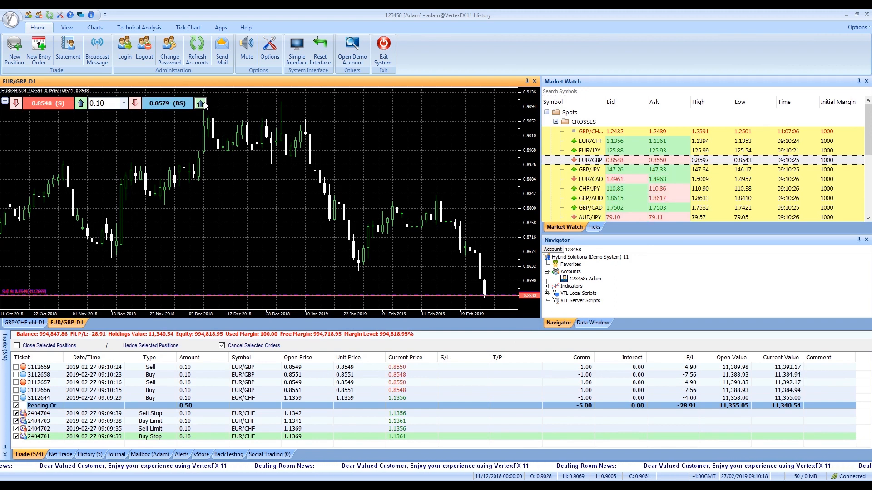
Place a EUR/GBP buy stop at 0.8639 and acknowledge the executed order notice
click(200, 103)
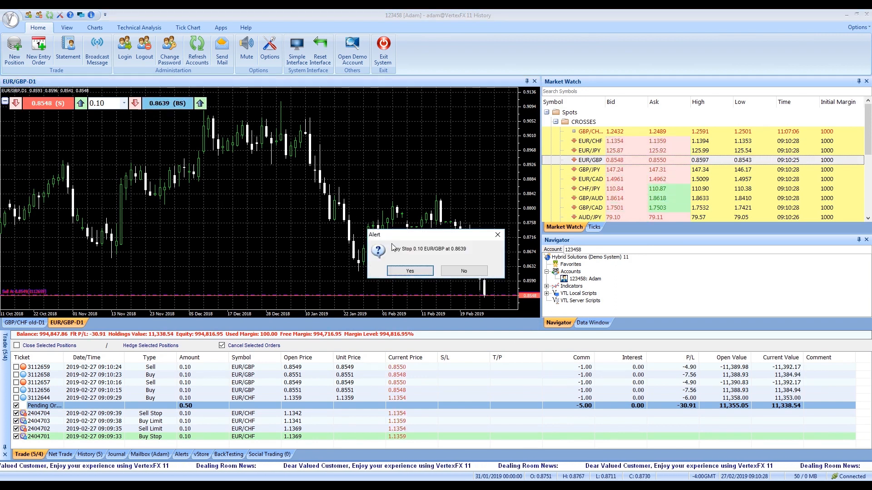
click(409, 270)
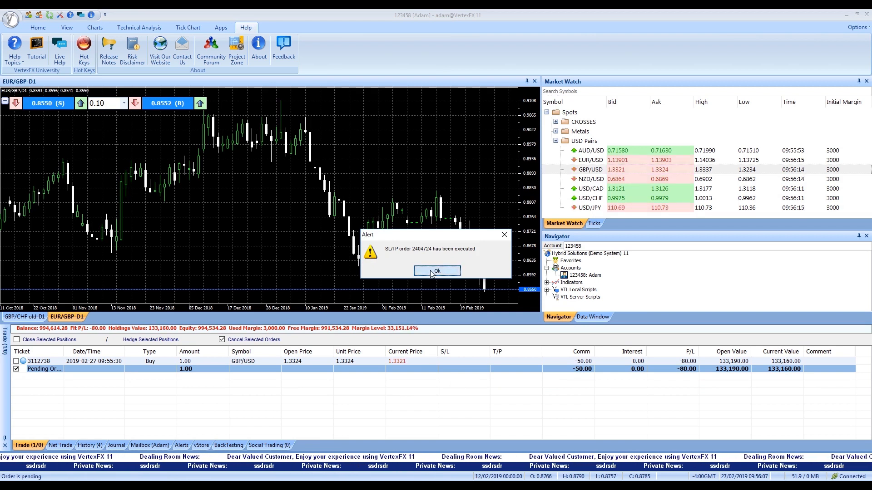
click(437, 270)
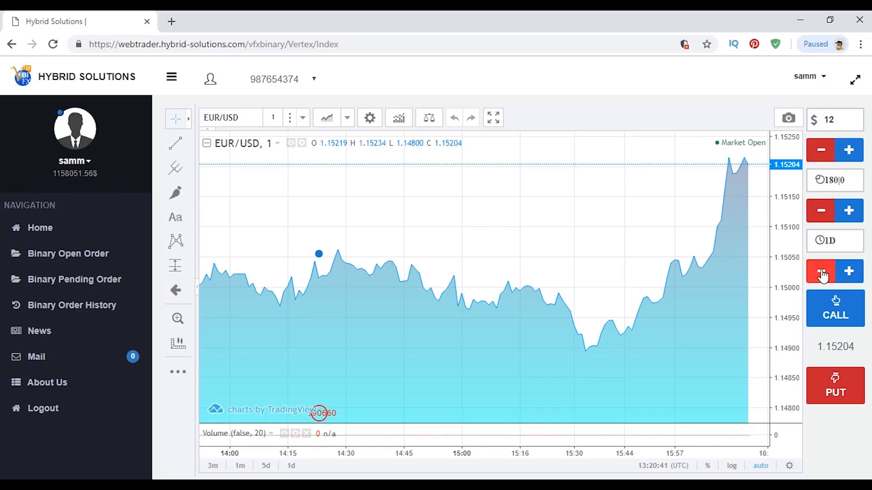
Place a EUR/USD PUT binary order with 1M expiry and view open binary orders
click(821, 271)
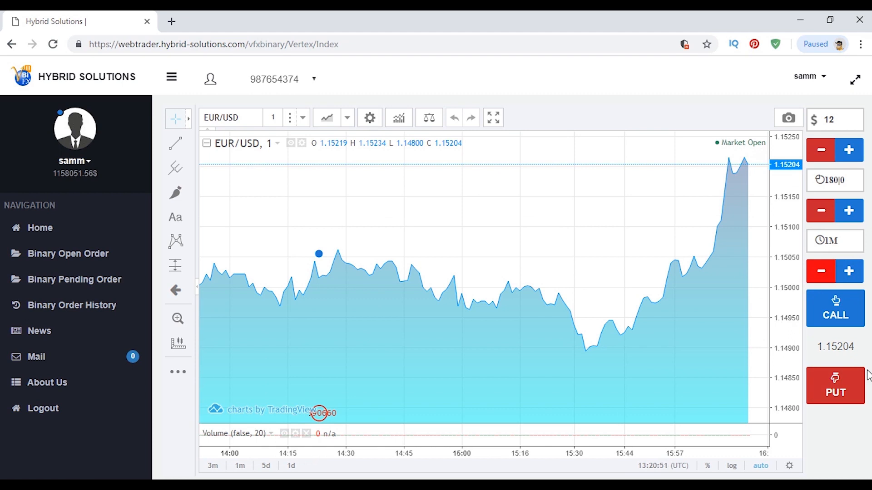
mouse_move(845, 316)
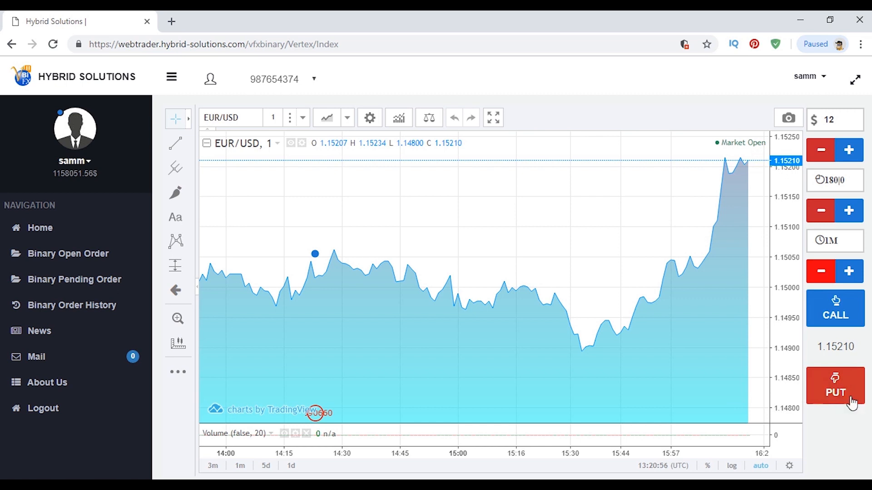
click(835, 386)
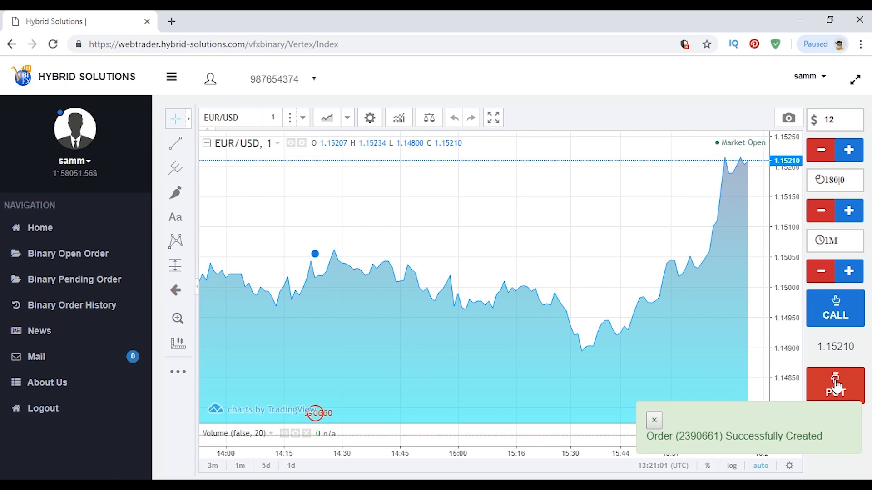
mouse_move(272, 308)
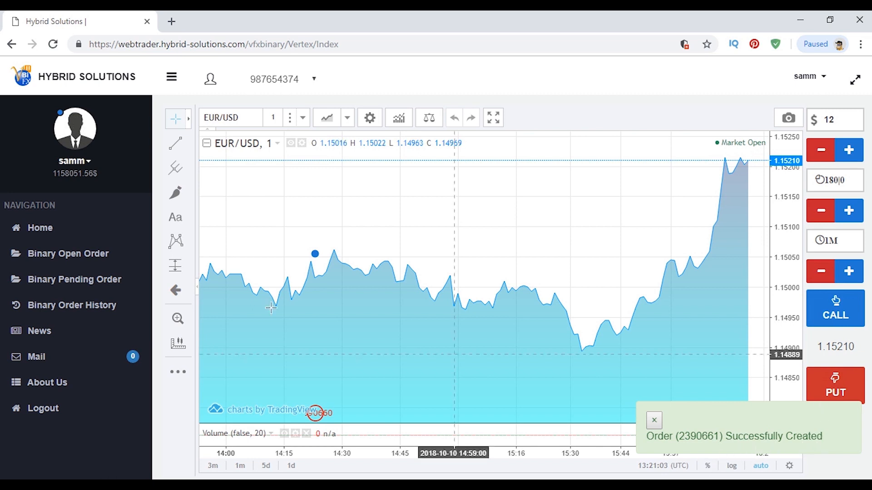
mouse_move(68, 254)
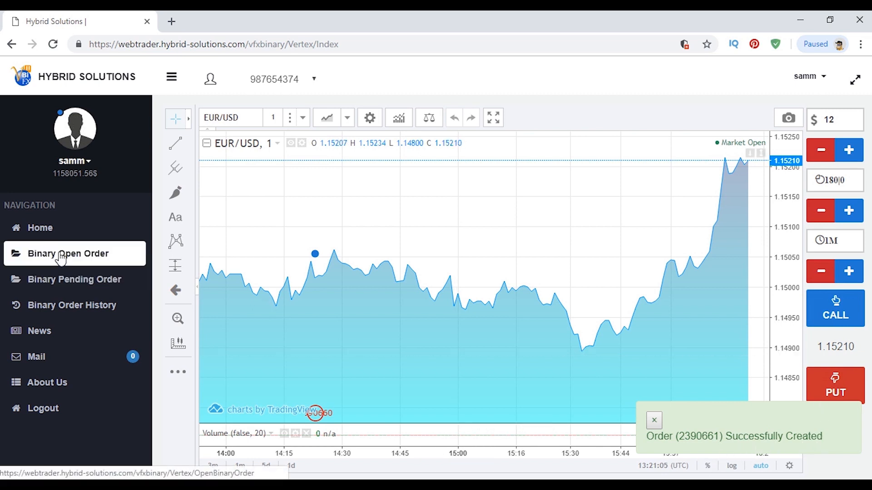
click(68, 253)
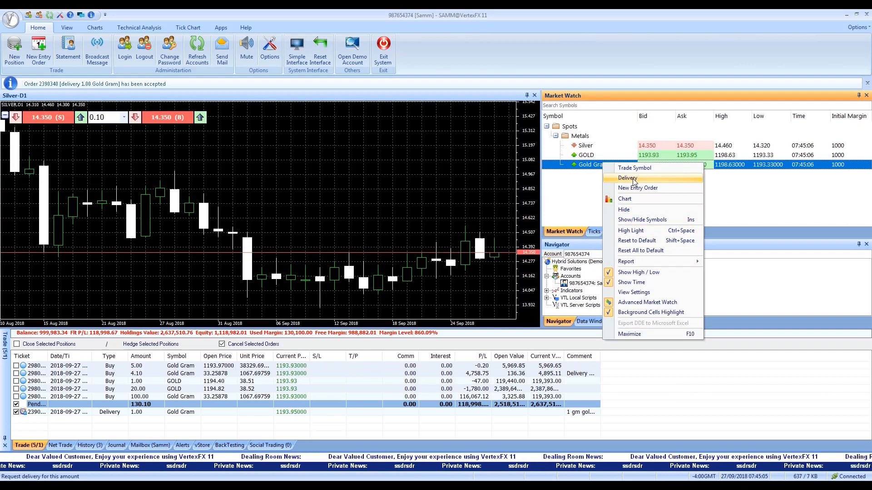
Browse the Gold Gram delivery request catalog, then close it
click(627, 178)
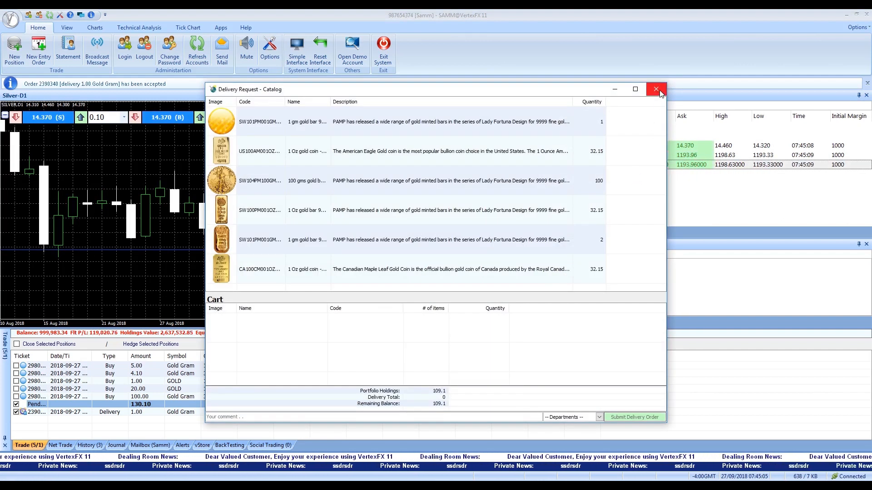
click(655, 89)
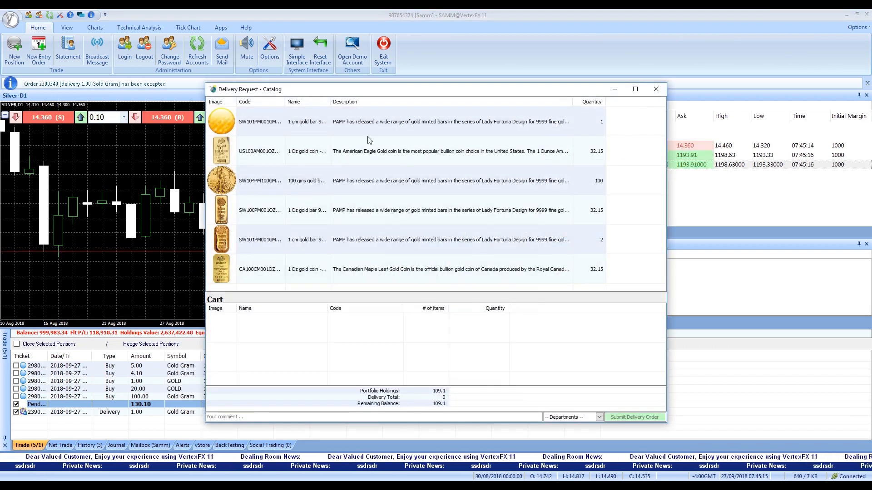
click(599, 417)
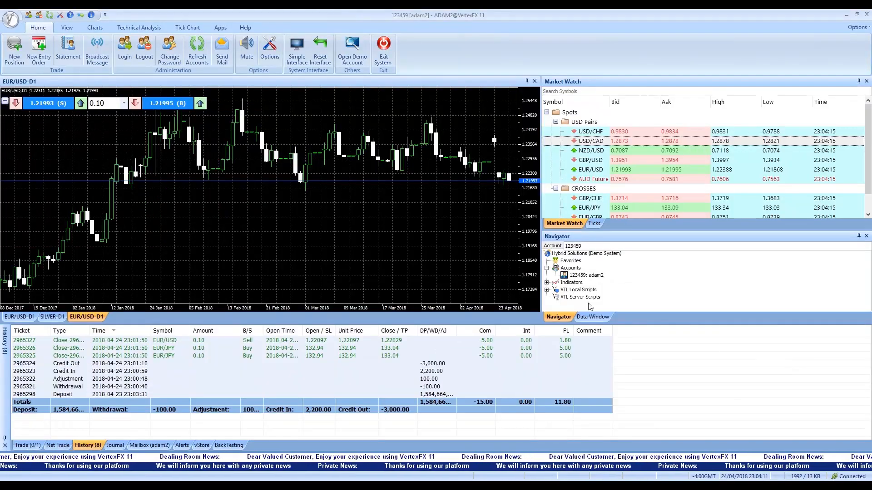
Open the Options dialog from the Home ribbon and switch between its tabs
click(269, 50)
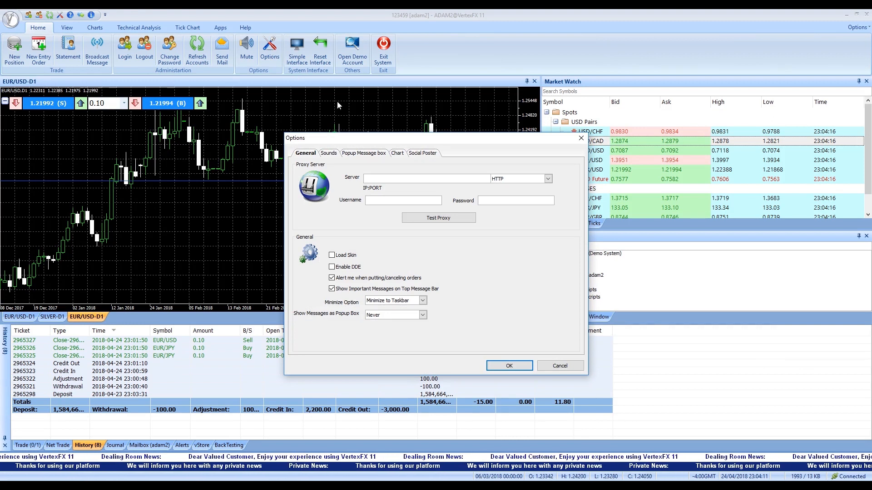
click(423, 153)
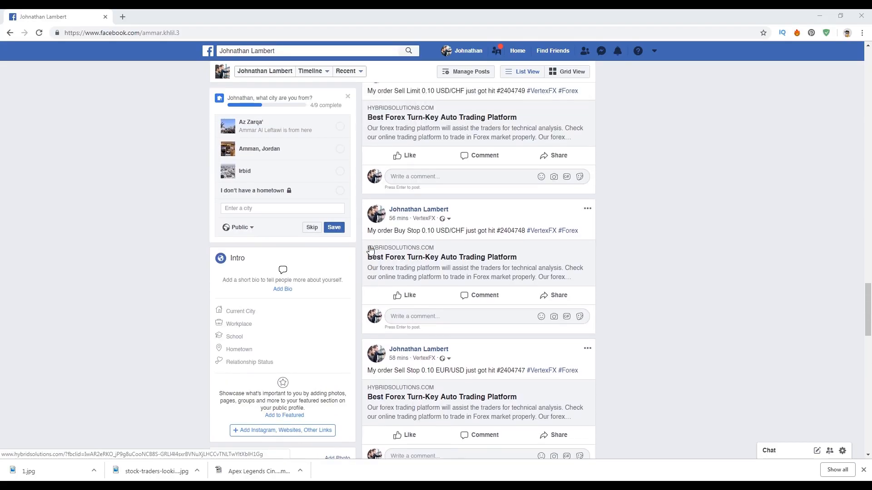
scroll(down, 3)
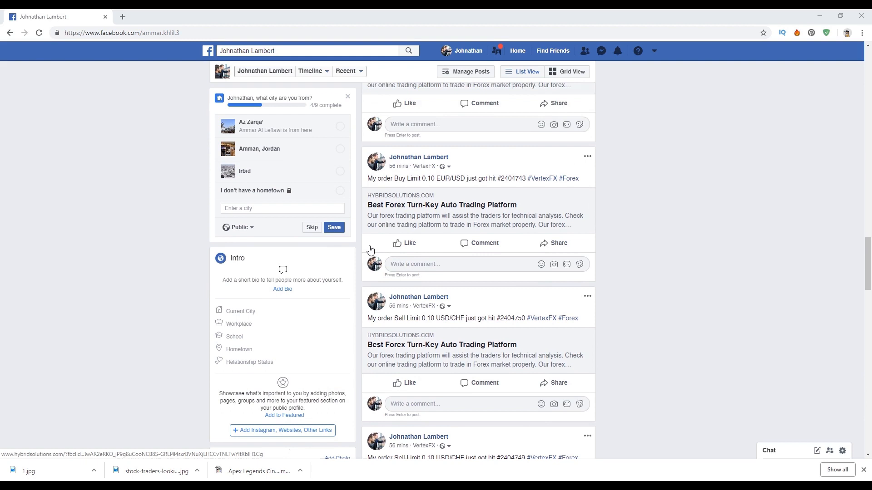
scroll(down, 3)
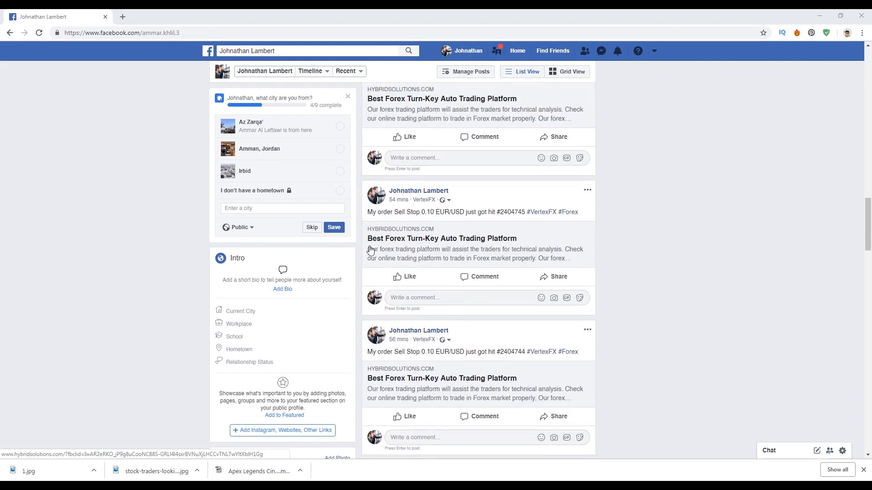
scroll(down, 3)
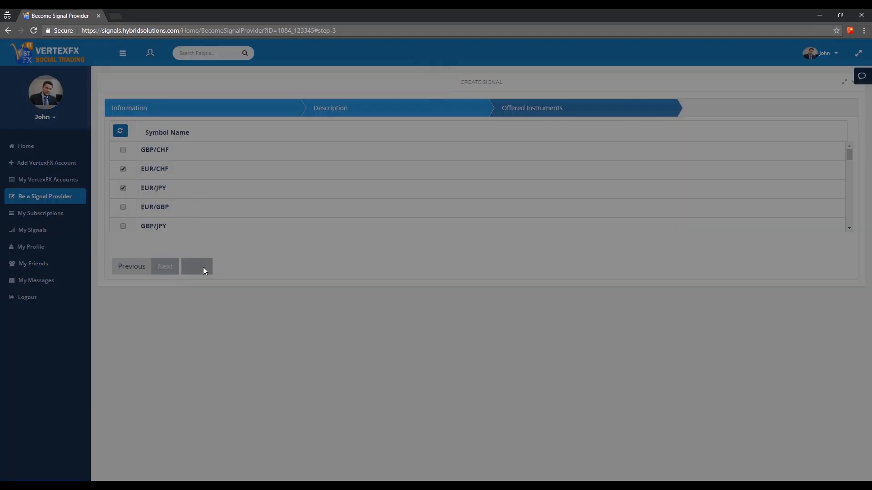
Finish the new signal with EUR/CHF and EUR/JPY as offered instruments
click(196, 266)
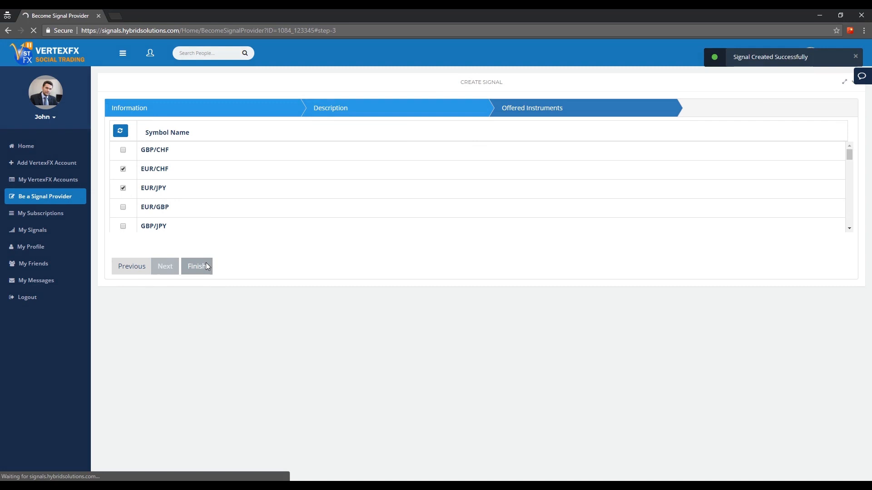
click(196, 266)
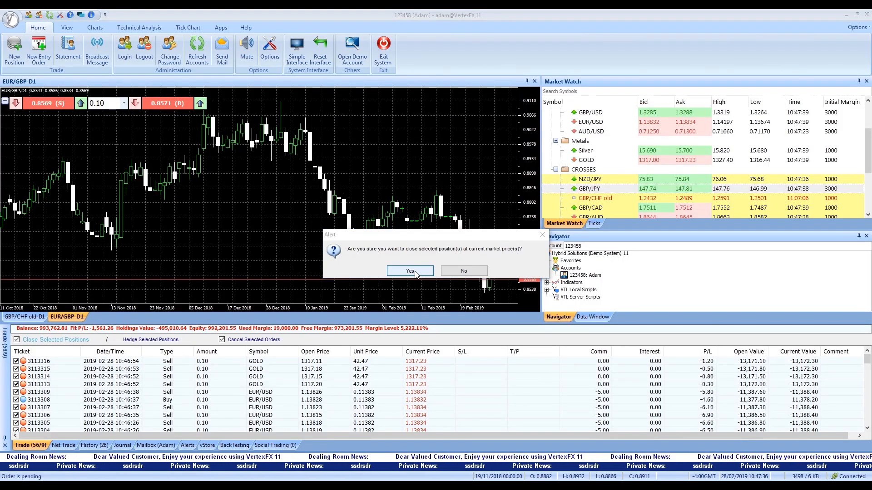
Confirm Yes to close the selected positions at market
click(409, 270)
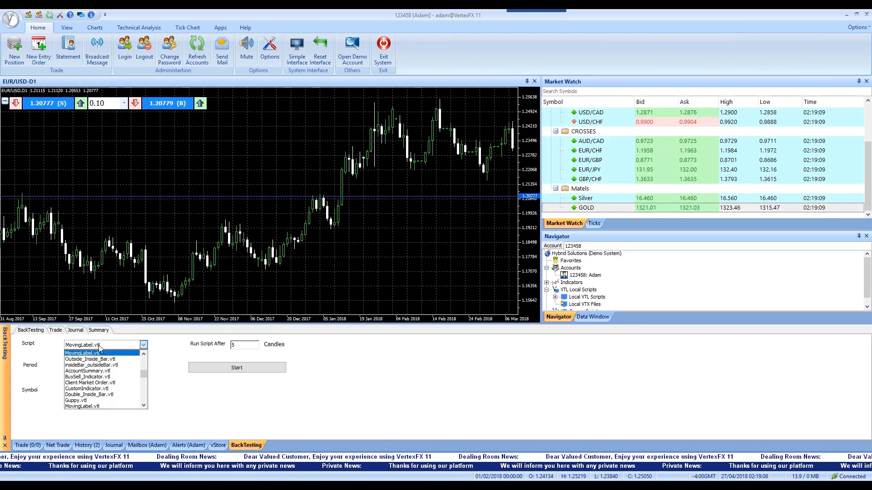
Select a .vtl script such as MovingLabel.vtl in the BackTesting Script dropdown
click(236, 367)
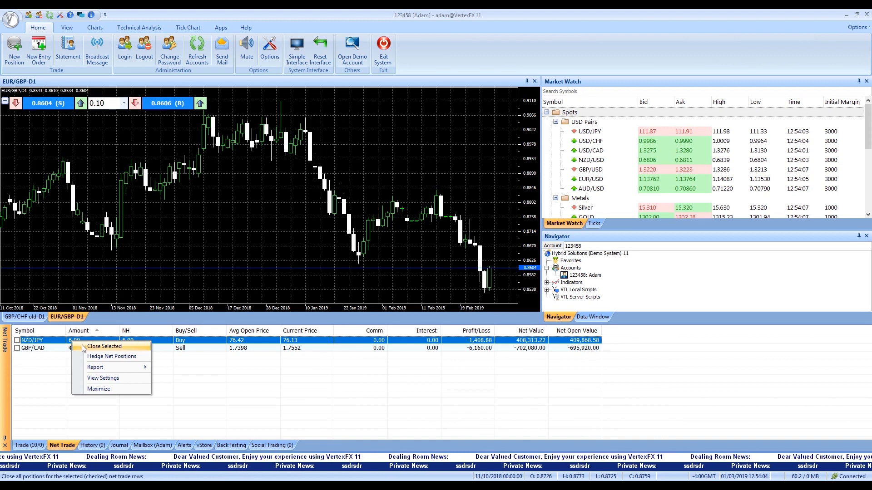
Close the NZD/JPY net position and confirm Yes in the alert
click(104, 346)
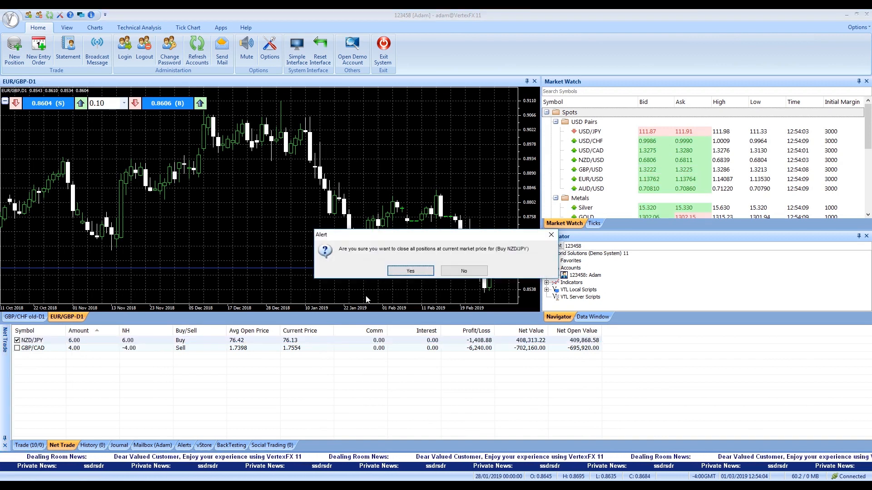
click(410, 271)
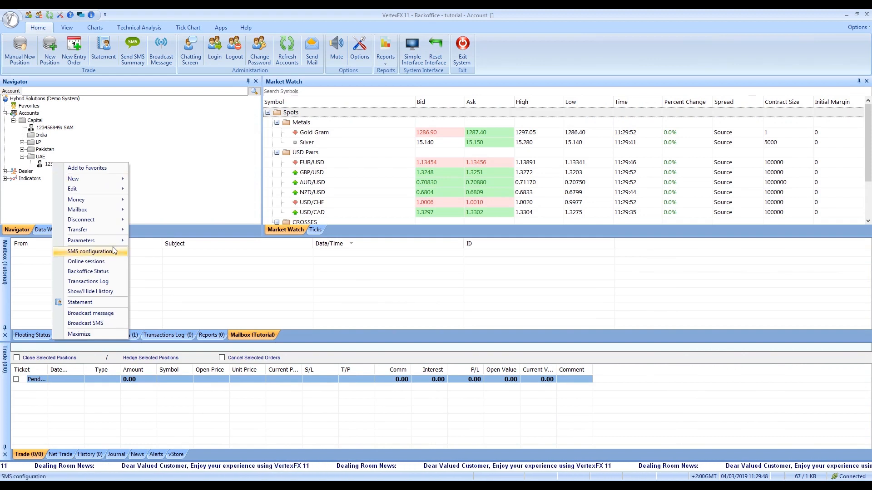
Enable Send account statement as SMS in the account's SMS configuration
click(91, 251)
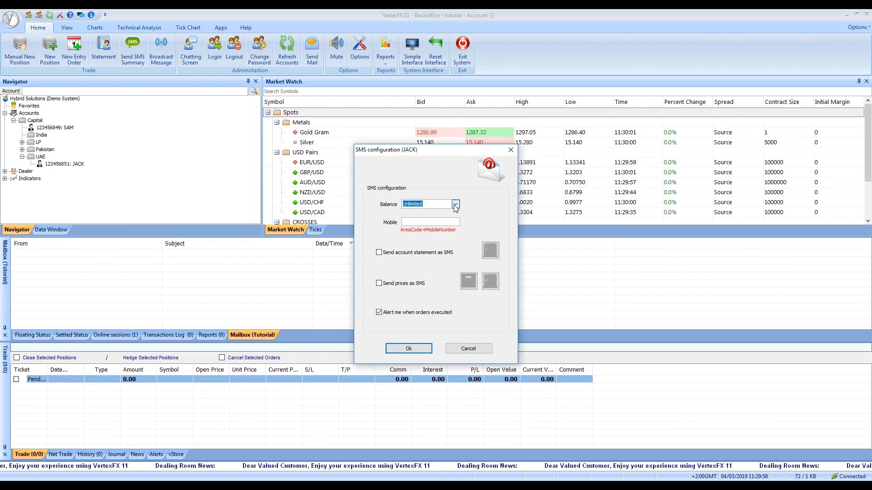
click(379, 252)
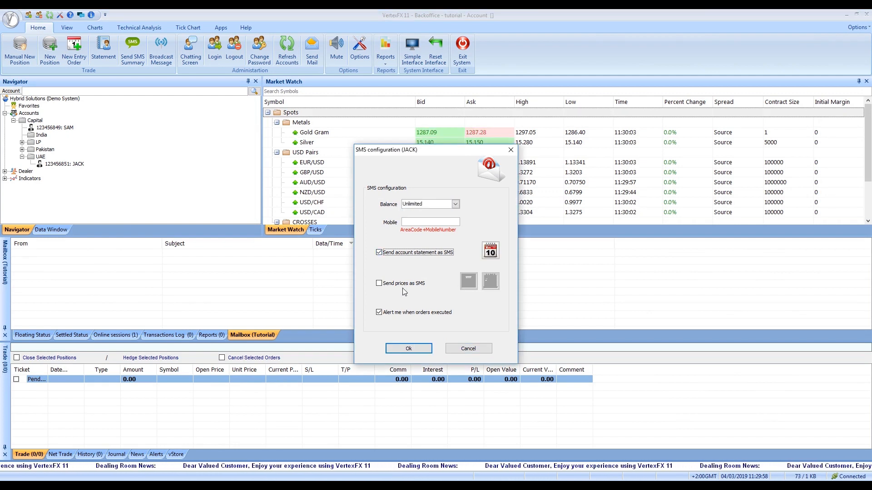
click(379, 283)
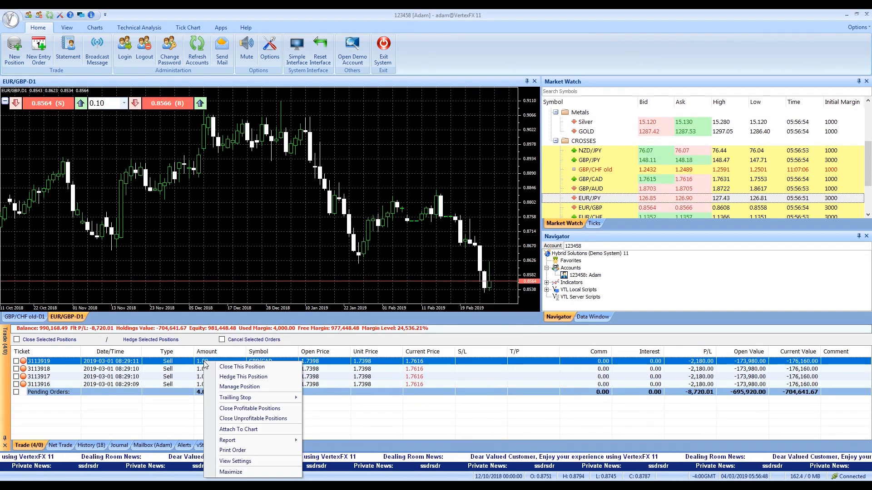
Add and adjust a 0.5-lot stop-loss order on the sold GBP/CAD position, then acknowledge its execution
click(239, 387)
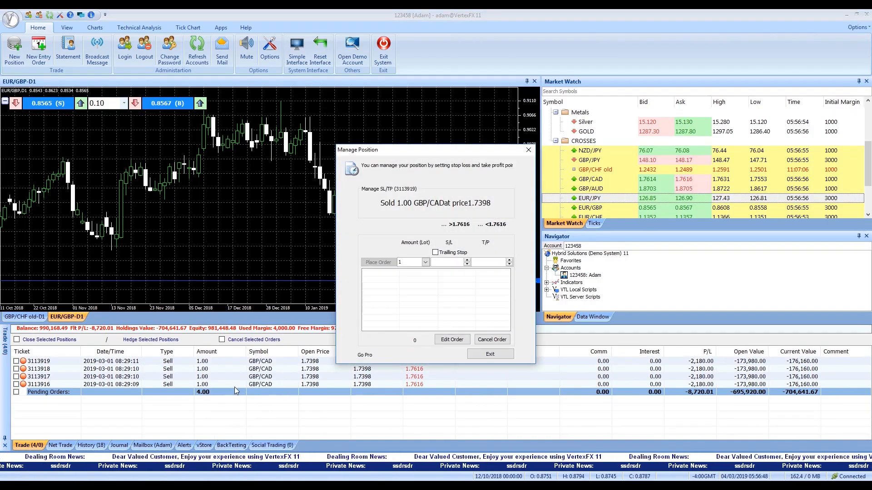
click(451, 339)
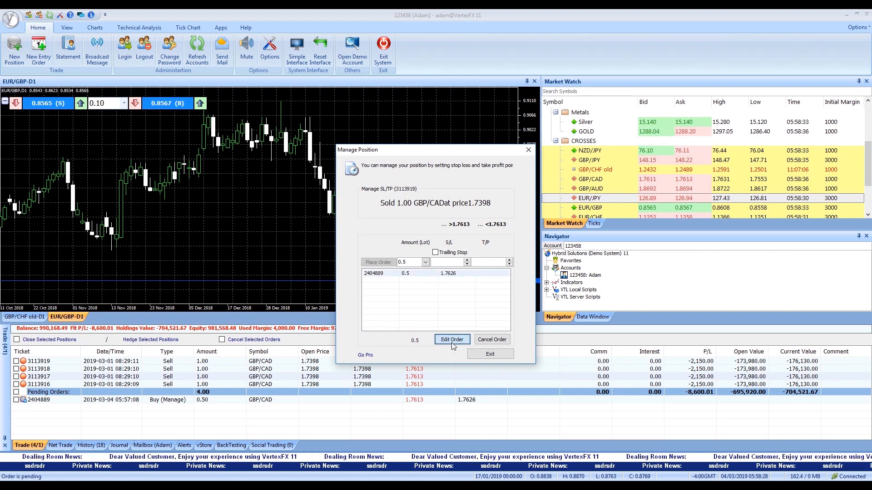
click(451, 340)
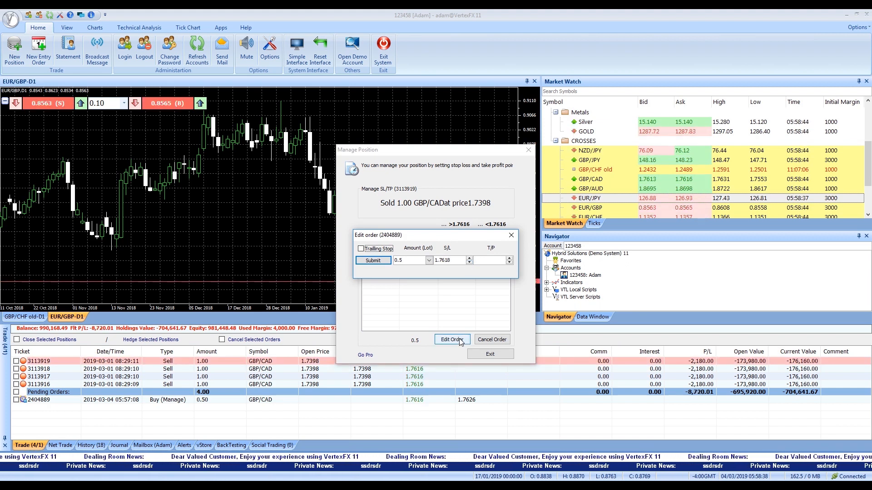
click(451, 340)
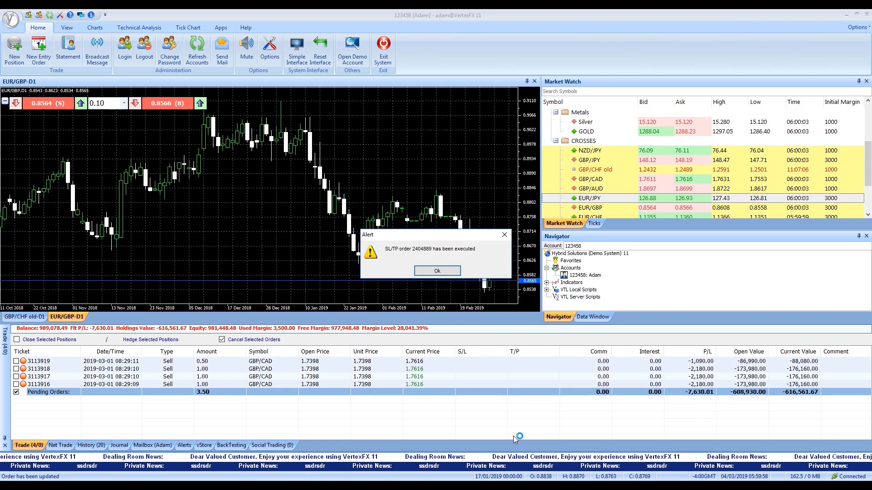
click(436, 271)
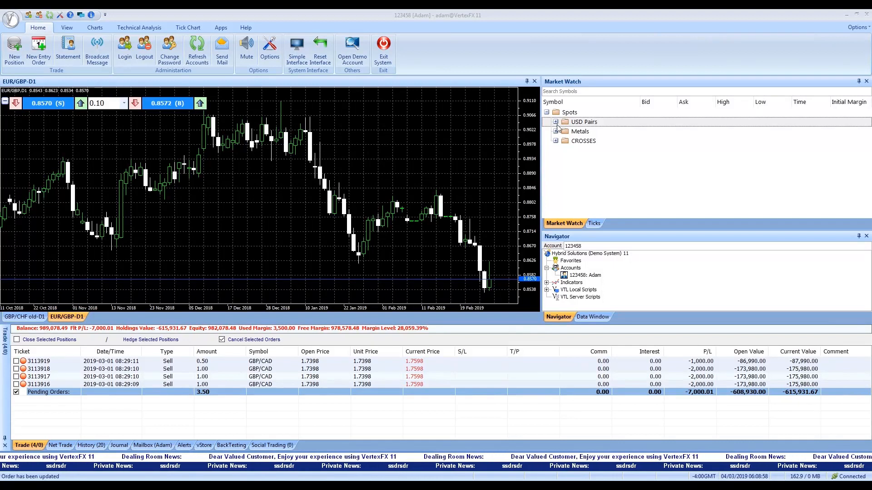
Expand the USD Pairs symbol group in Market Watch
click(555, 122)
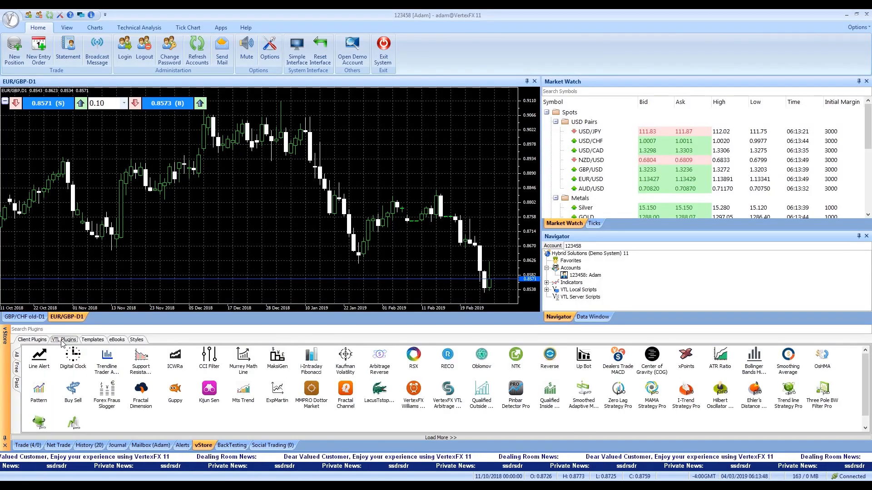
Switch the vStore panel from VTL Plugins to the eBooks listing
click(116, 340)
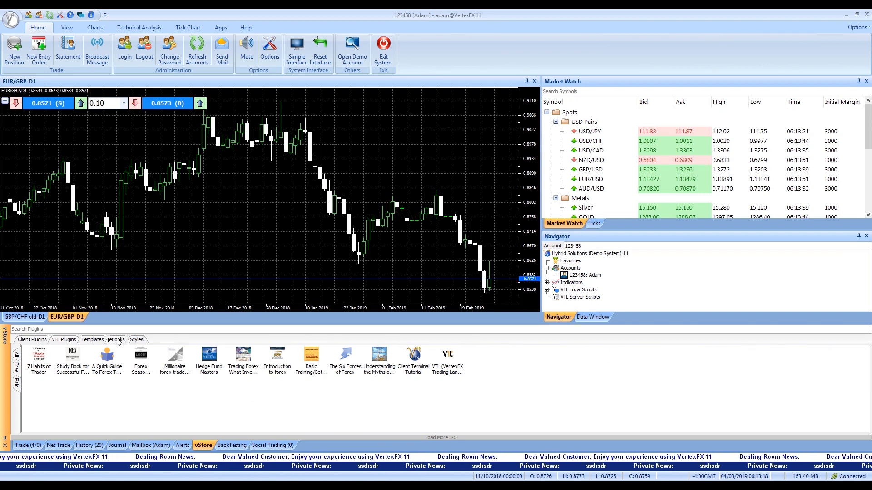
click(64, 340)
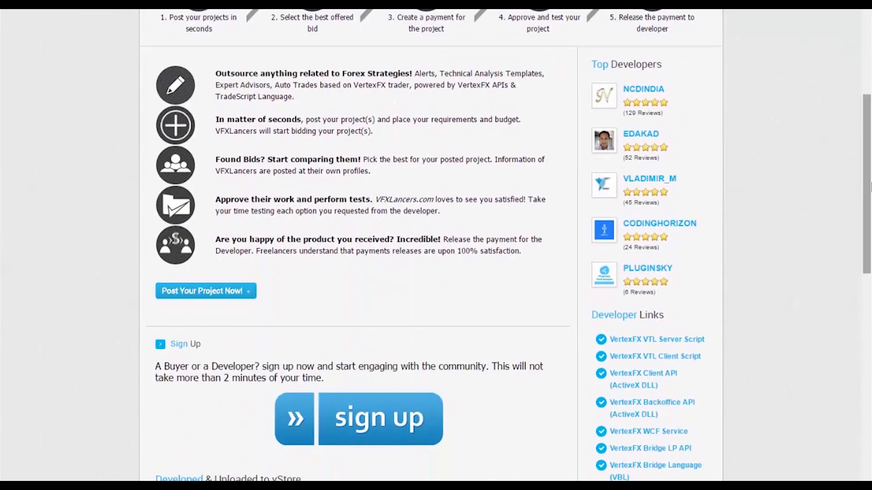
Open VFXLancer's full project list and scroll through the closed past projects
scroll(up, 3)
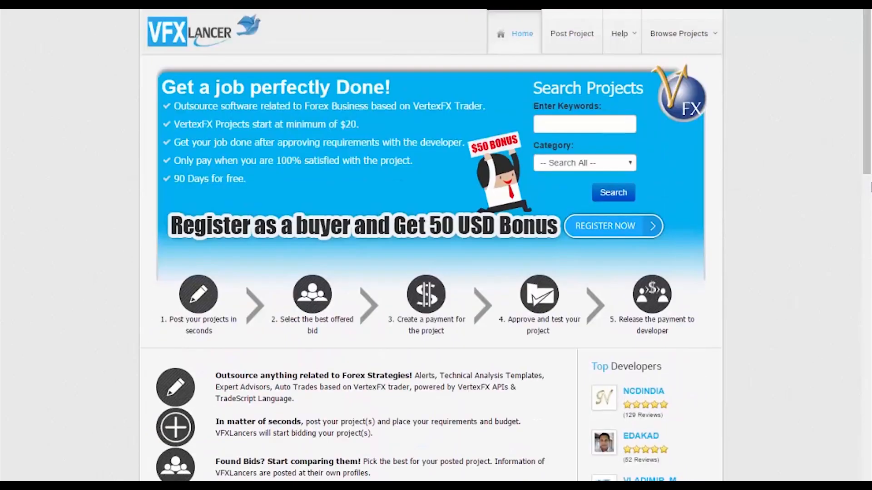
scroll(down, 3)
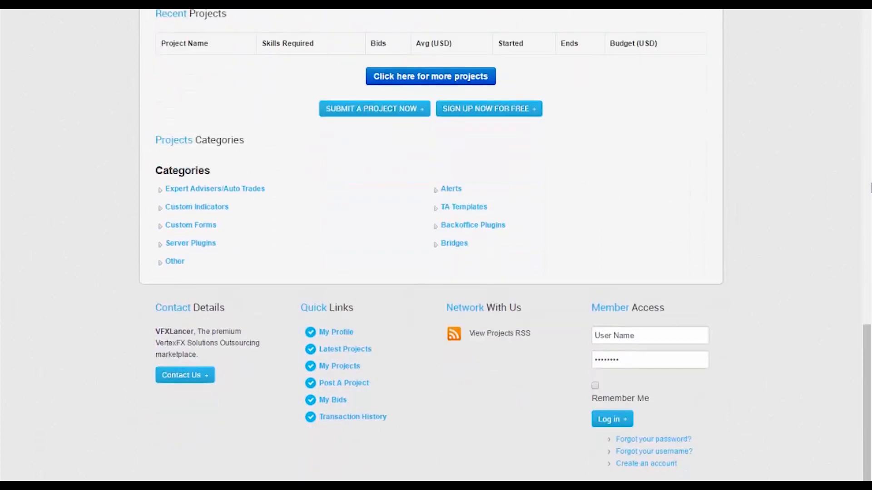
click(430, 76)
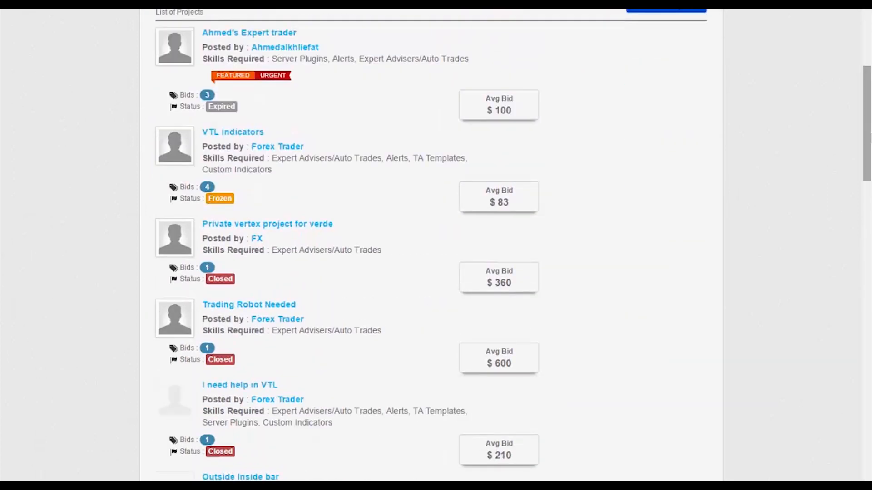
scroll(down, 3)
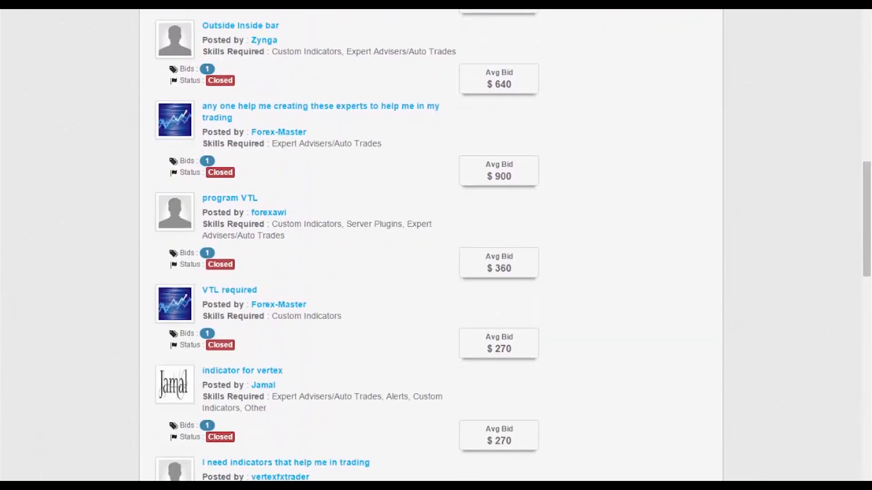
scroll(down, 3)
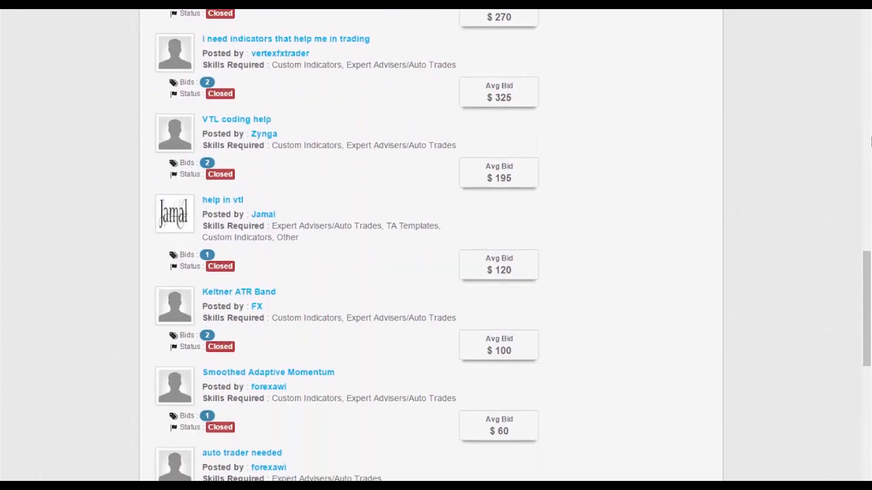
scroll(down, 3)
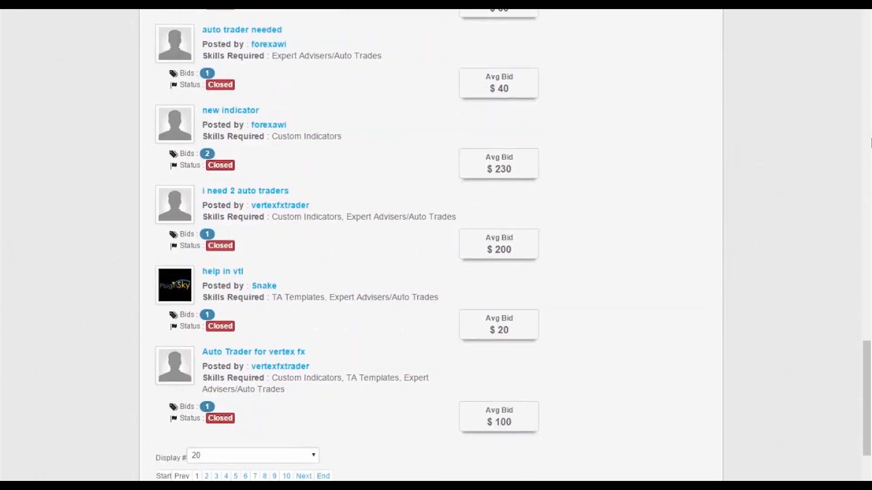
scroll(down, 3)
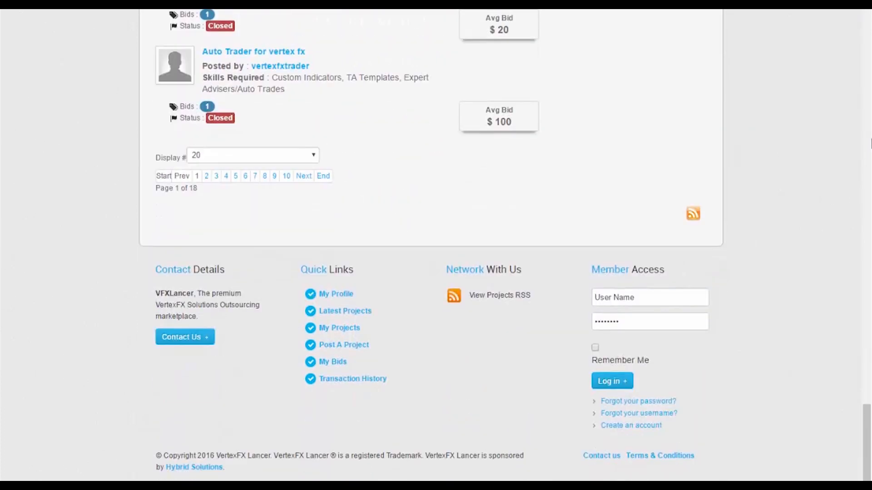